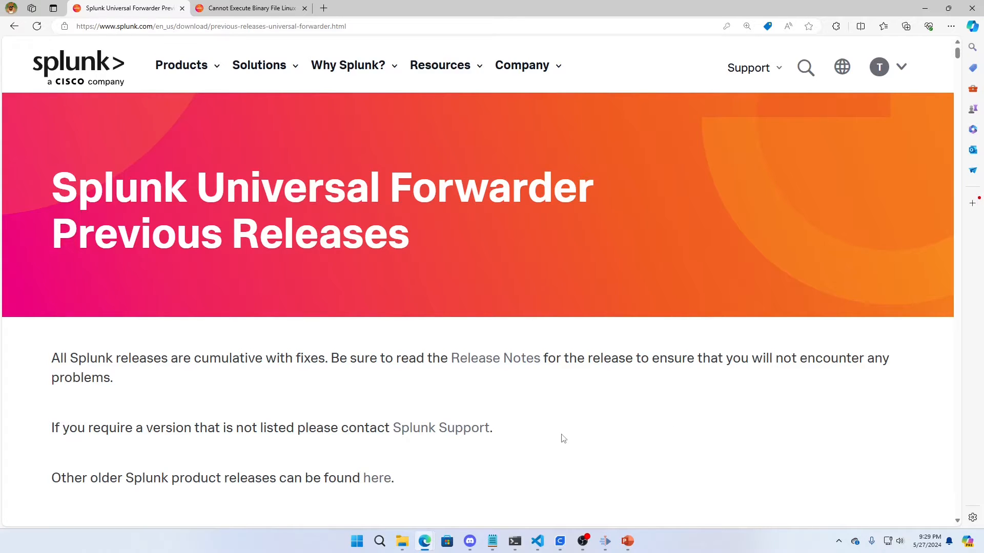
pyautogui.moveTo(307, 123)
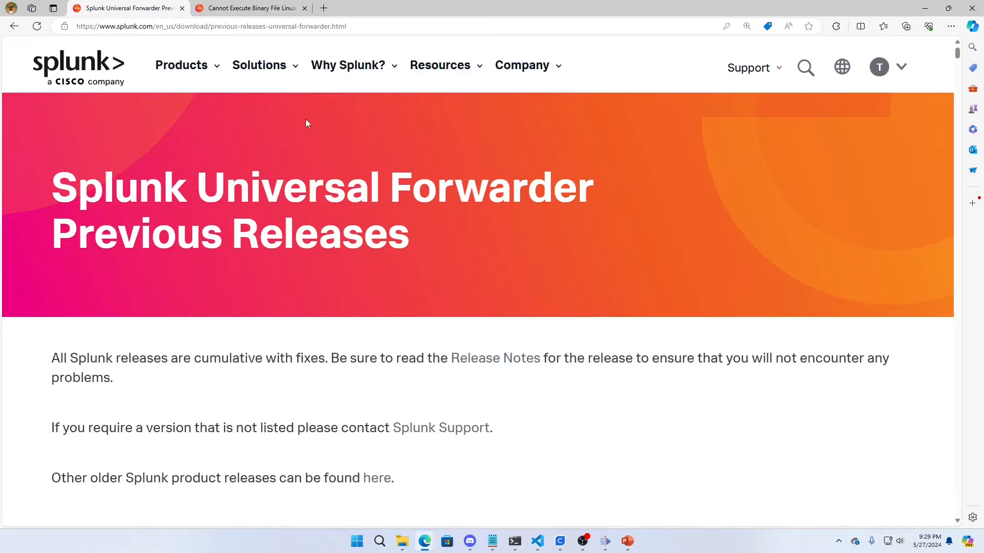
pyautogui.moveTo(514, 542)
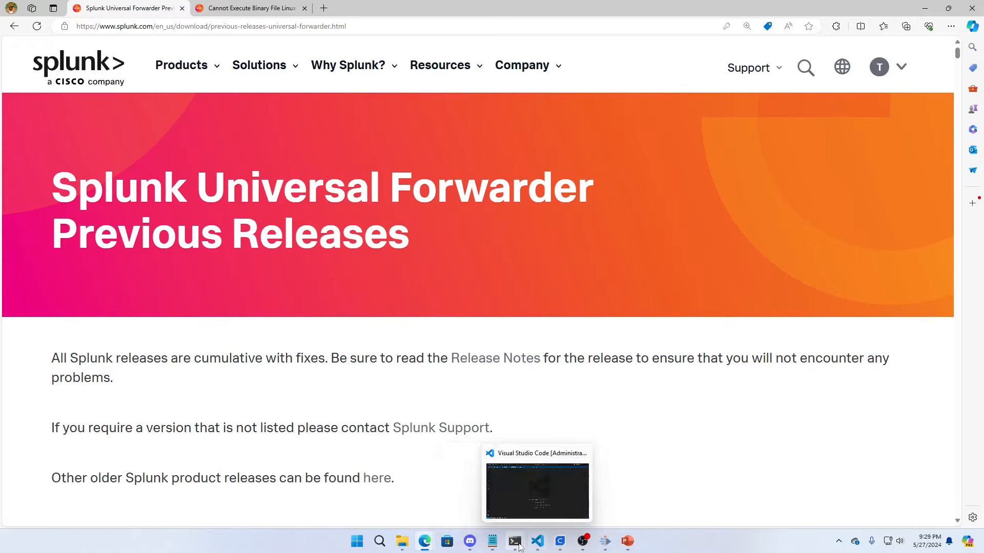
# In the Ubuntu root shell, run /opt/splunkforwarder/bin/splunk --version to check the installed forwarder version.
pyautogui.click(513, 541)
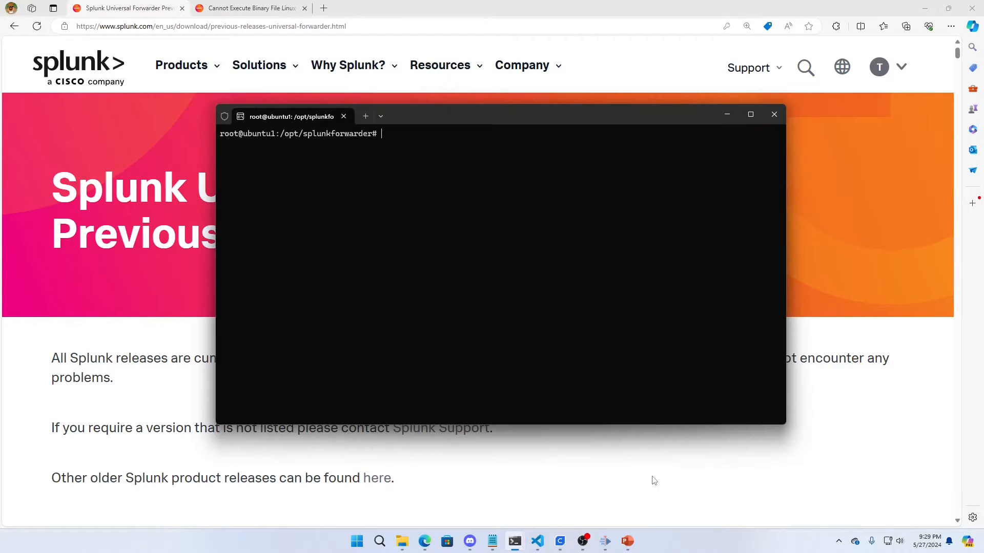
pyautogui.write('/opt/splunkforwarder/bin/')
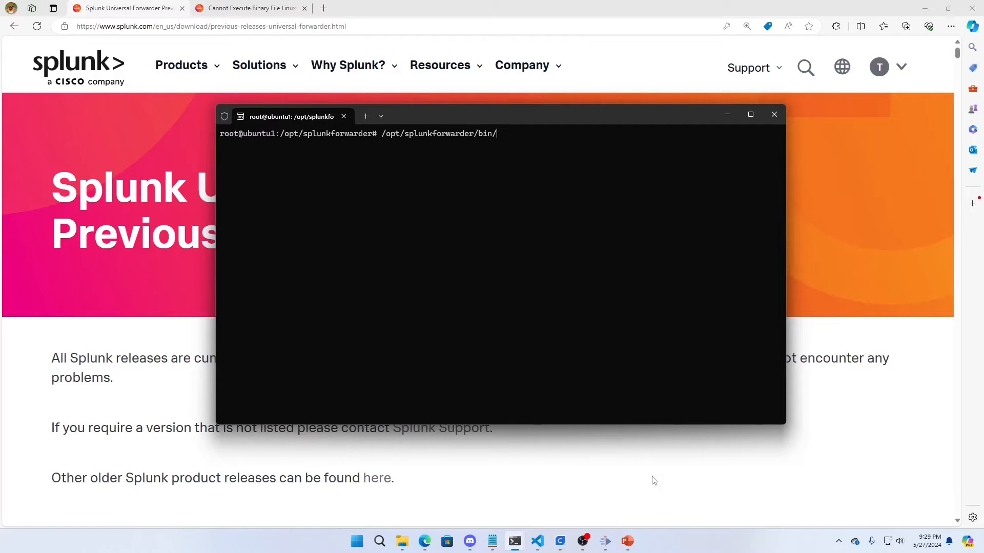
pyautogui.write('splunk --vers')
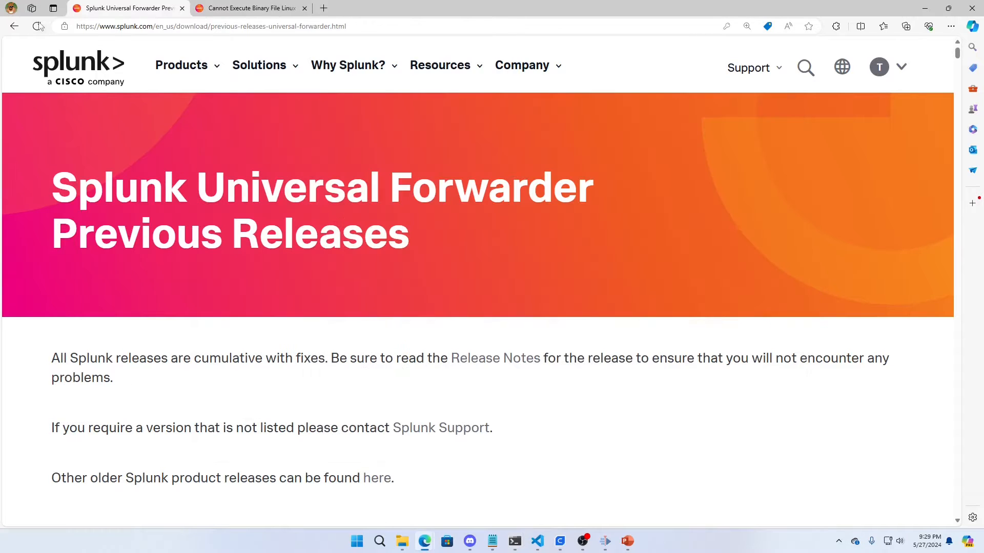
# Navigate back to the latest Universal Forwarder download page on the Linux tab.
pyautogui.click(748, 251)
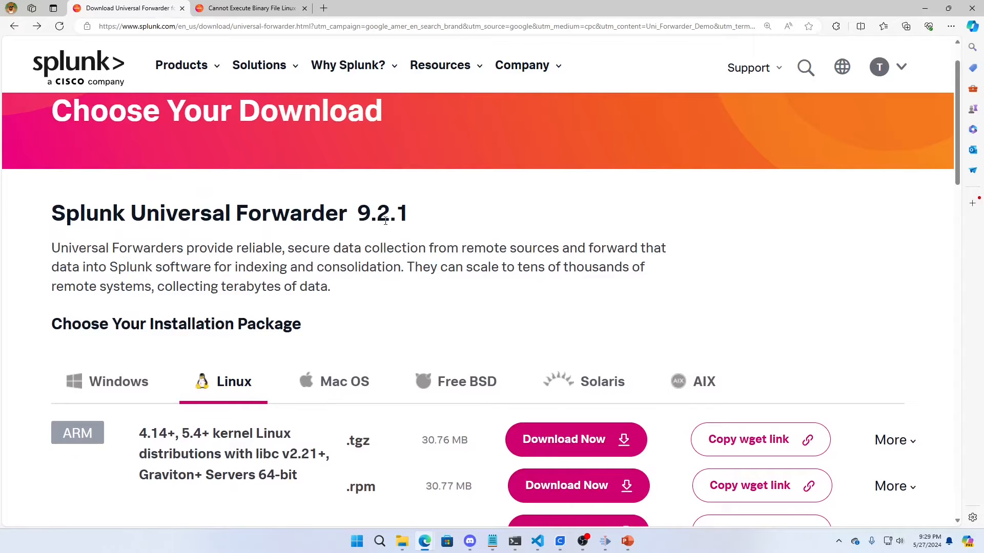
pyautogui.moveTo(342, 239)
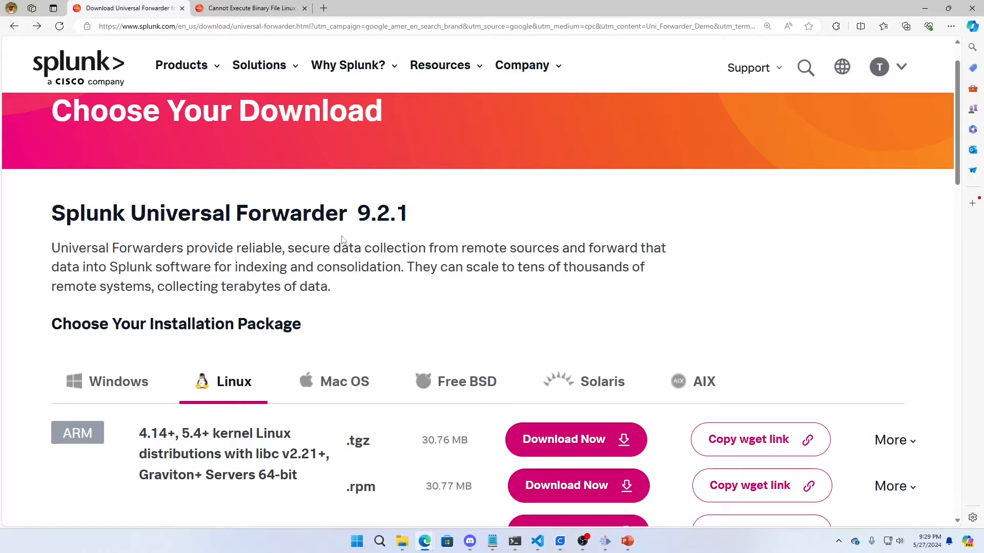
pyautogui.moveTo(250, 259)
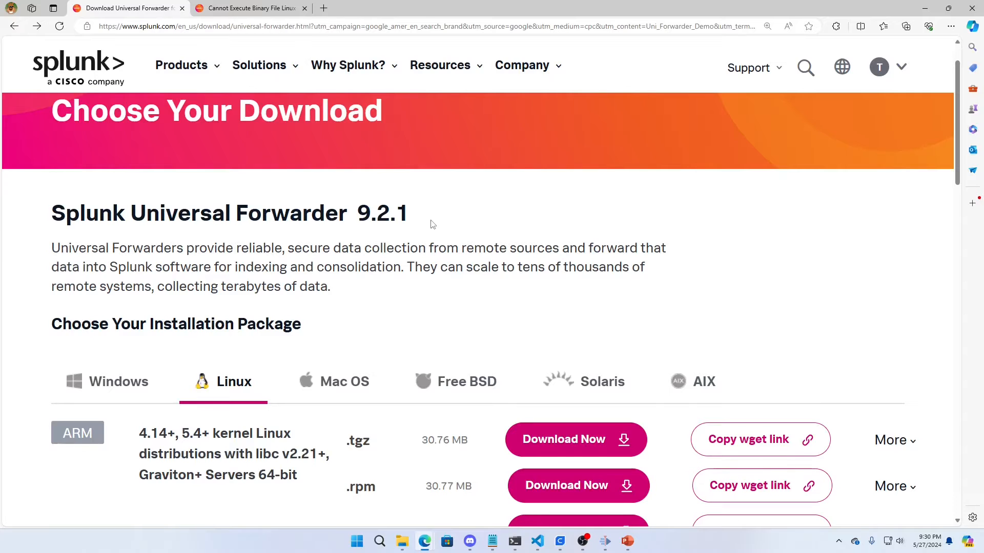
pyautogui.moveTo(426, 224)
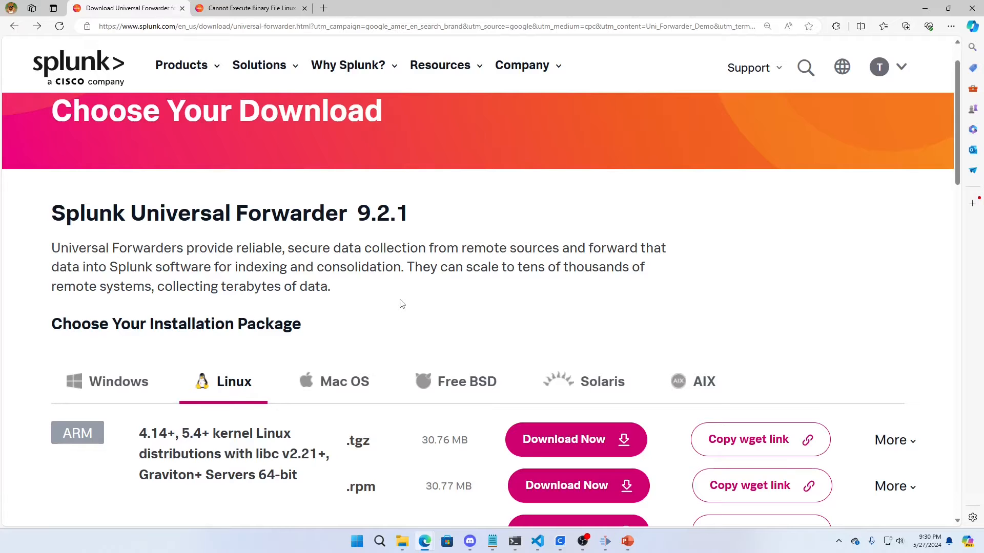
# Scroll to the 64-bit Linux section and copy the wget link for the 9.2.1 .tgz package.
pyautogui.scroll(-3)
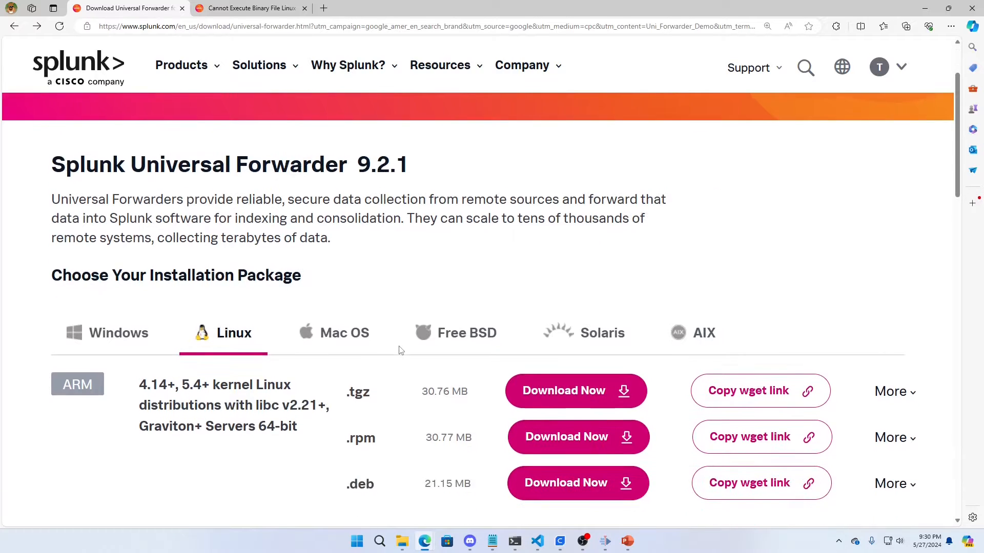
pyautogui.scroll(-3)
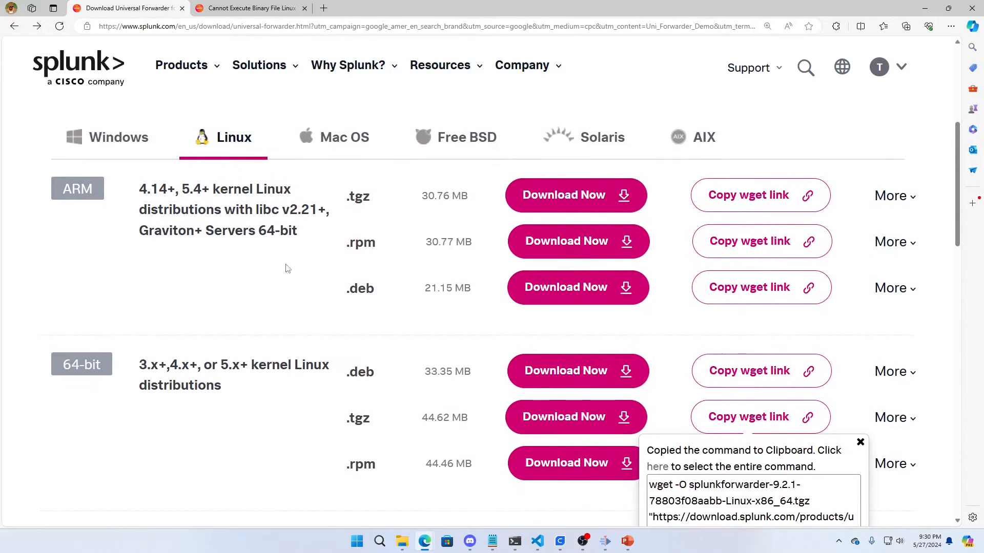
pyautogui.scroll(-3)
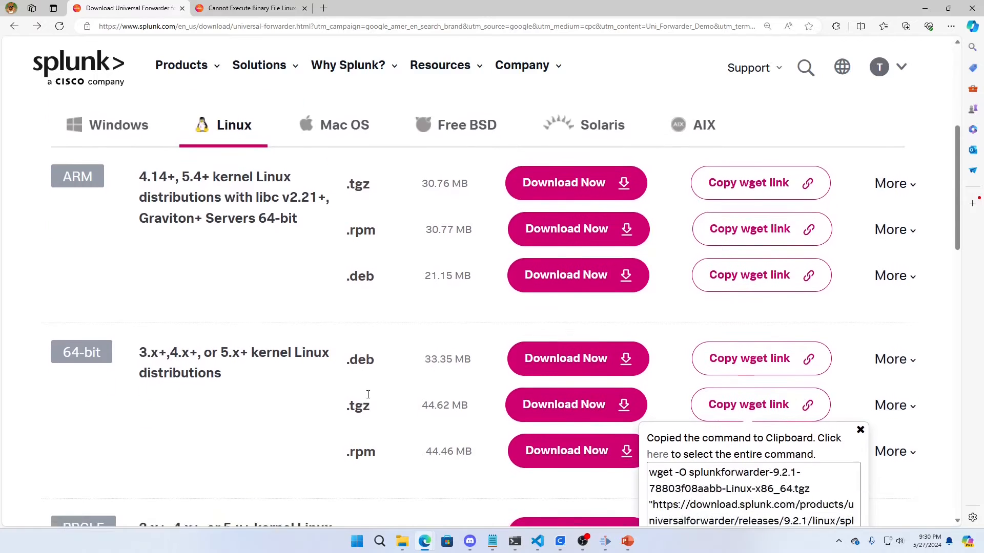
pyautogui.scroll(-3)
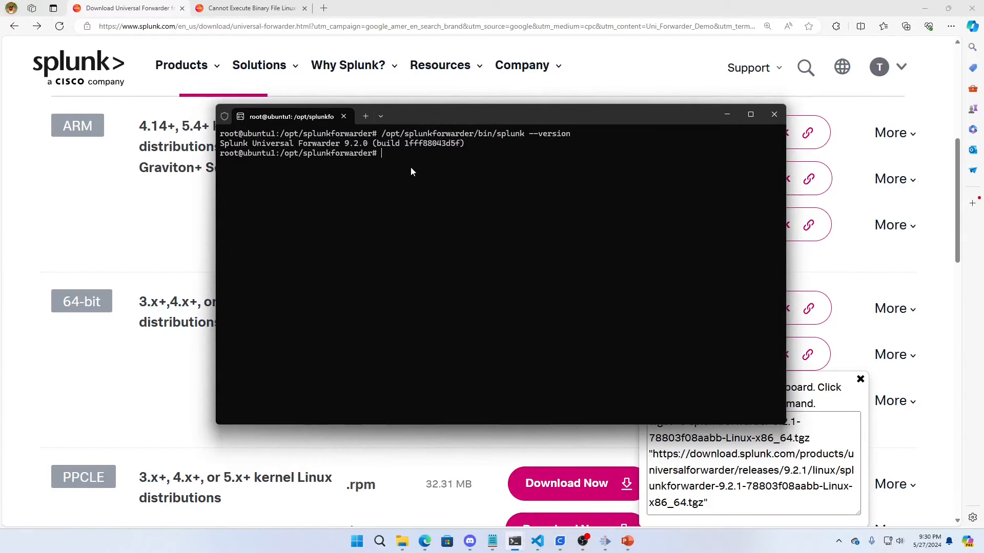
# Change to /home/troy and download the 9.2.1 .tgz package there with the copied wget command.
pyautogui.write('cd /home/t')
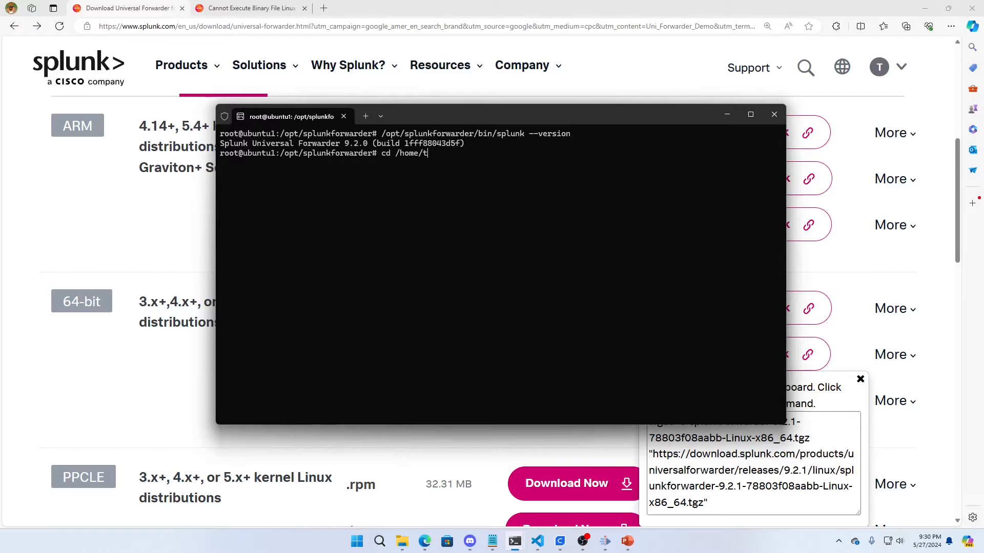
pyautogui.write('roy/')
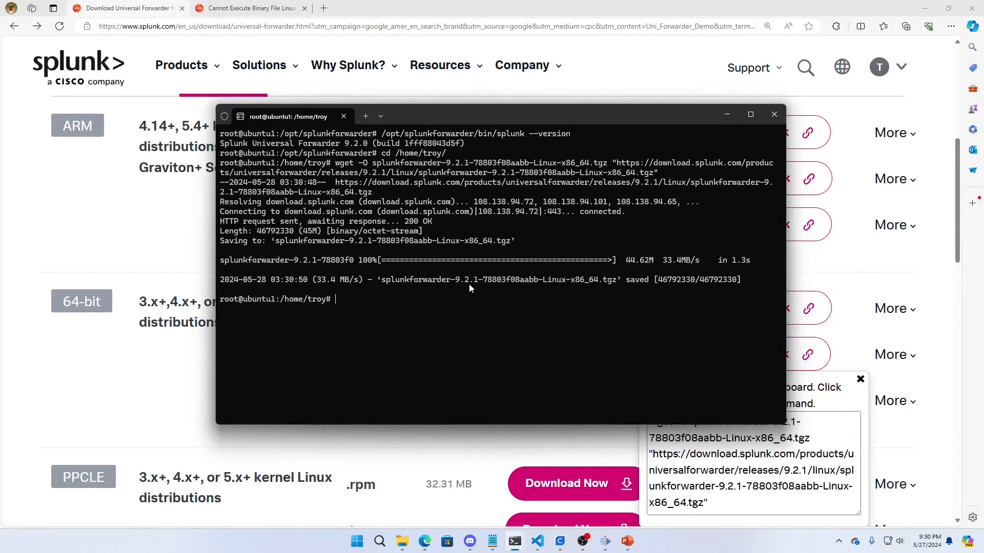
# Stop the running forwarder with /opt/splunkforwarder/bin/splunk stop.
pyautogui.write('/opt/splunkforwarder/p')
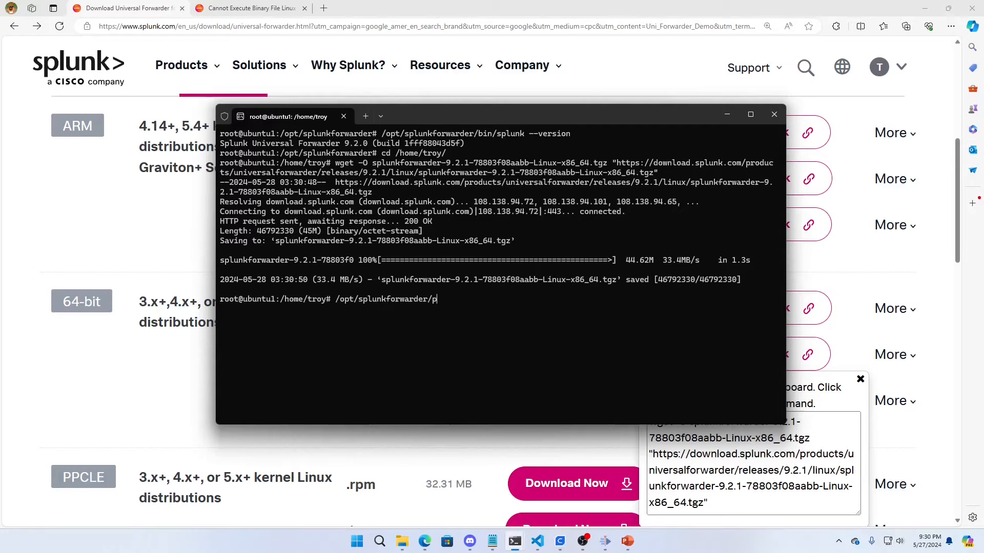
pyautogui.write('bin/splunk')
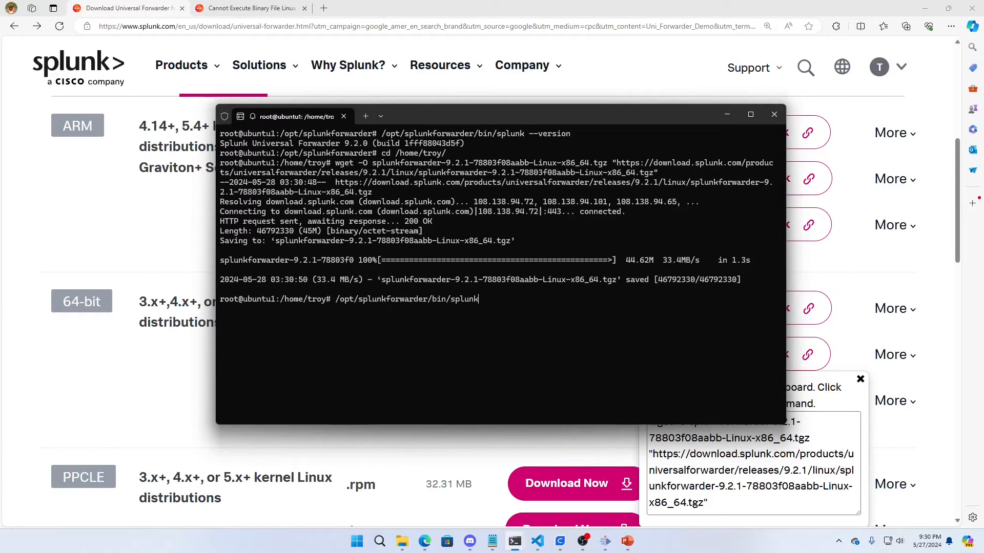
pyautogui.write('stop')
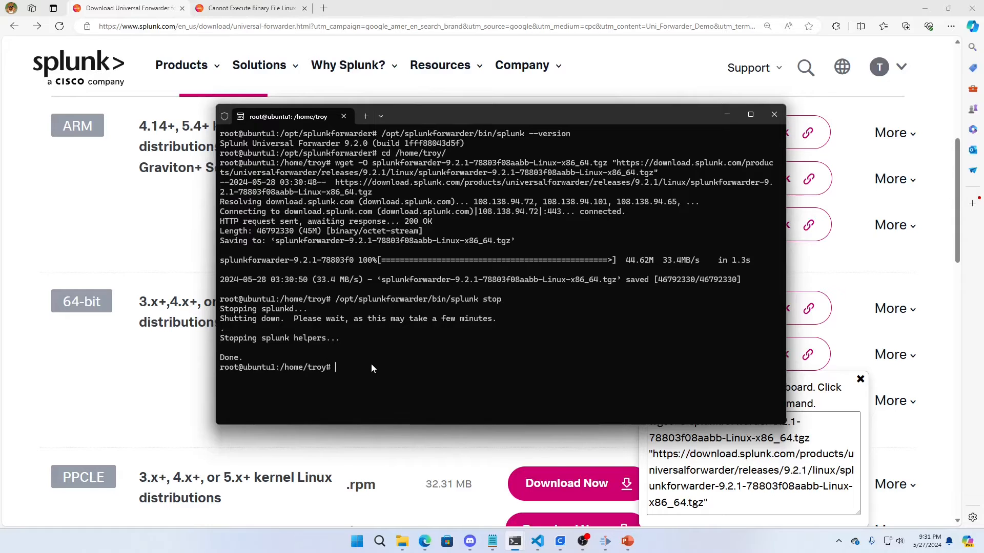
# Extract splunkforwarder-9.2.1-78803f08aabb-Linux-x86_64.tgz into /opt with tar -xvf ... -C /opt/.
pyautogui.write('tar')
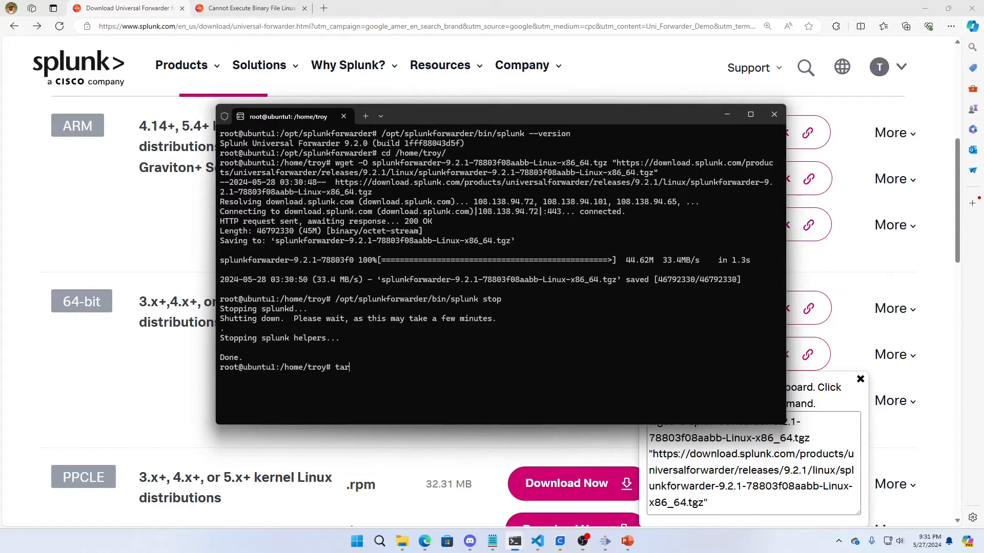
pyautogui.write('-xvf splunkforwarder-9.2.1-78803f08aabb-Linux-x86_64.tgz')
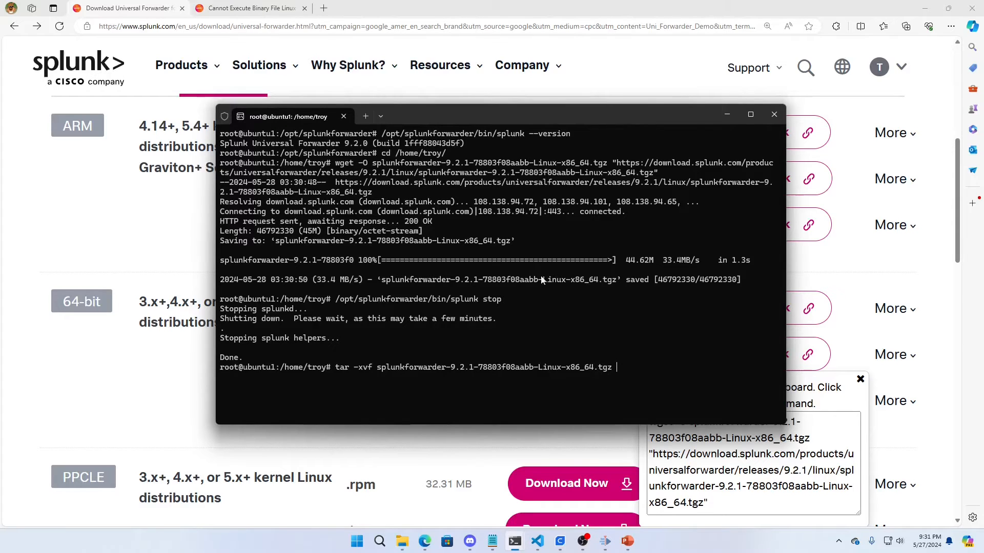
pyautogui.write('-')
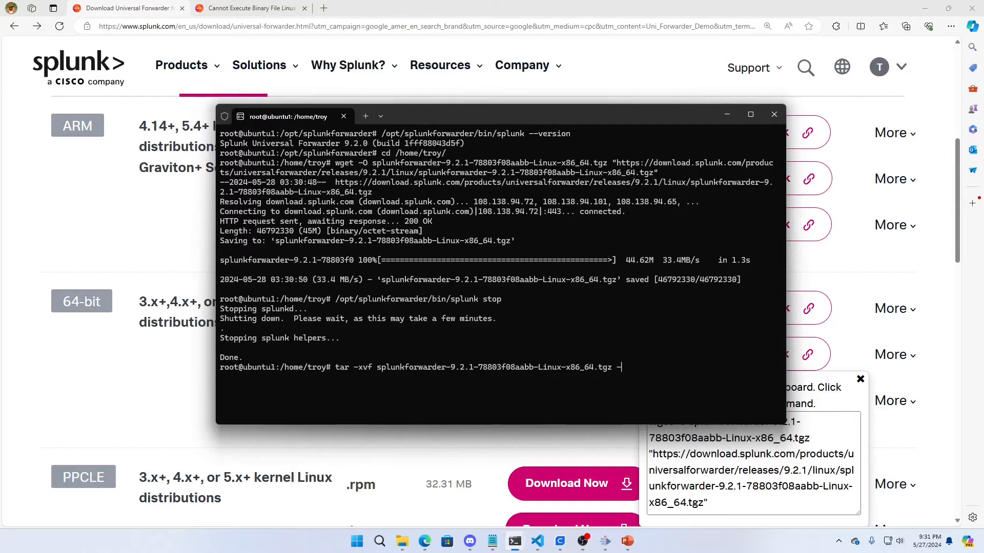
pyautogui.write('C /opt/')
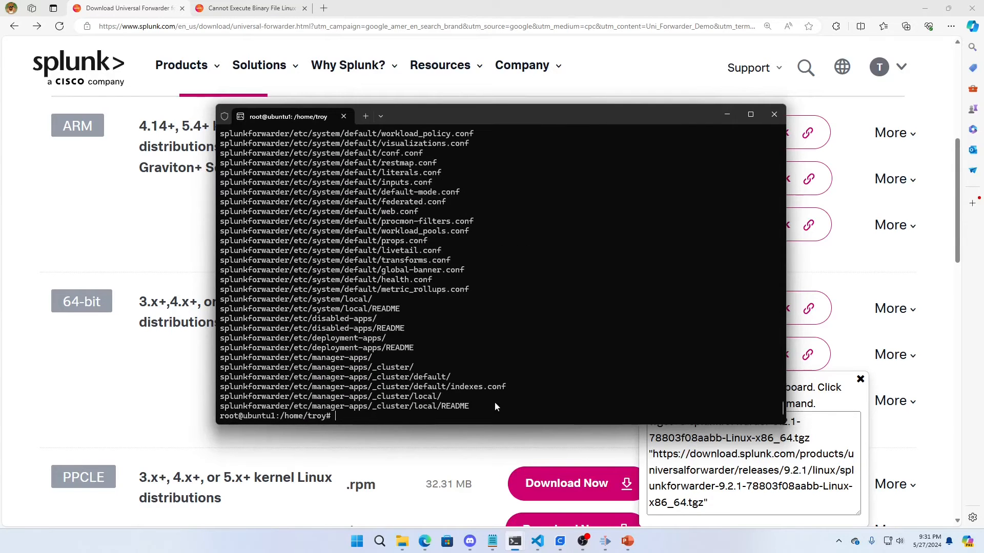
pyautogui.moveTo(606, 301)
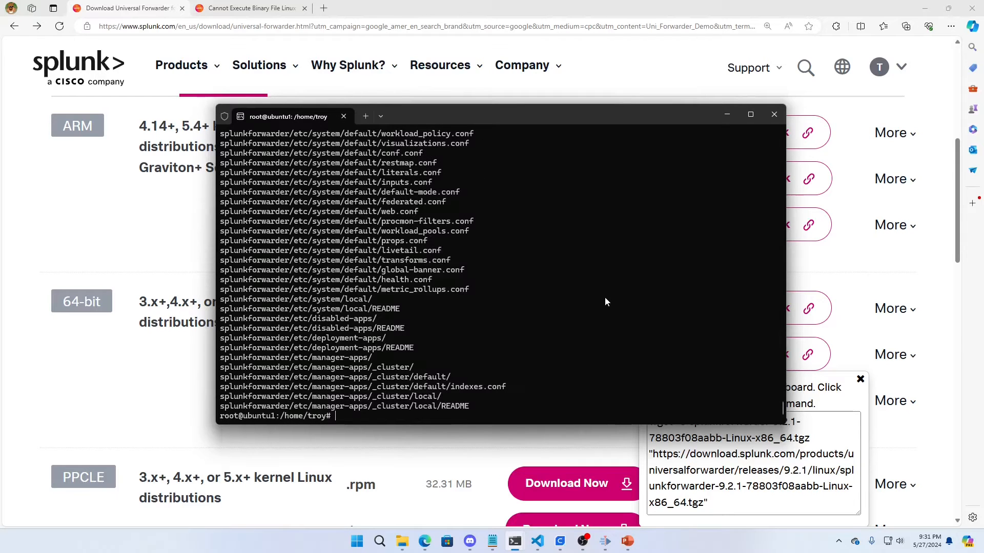
# Start the forwarder with /opt/splunkforwarder/bin/splunk start, page through the license and answer y to agree.
pyautogui.write('/op')
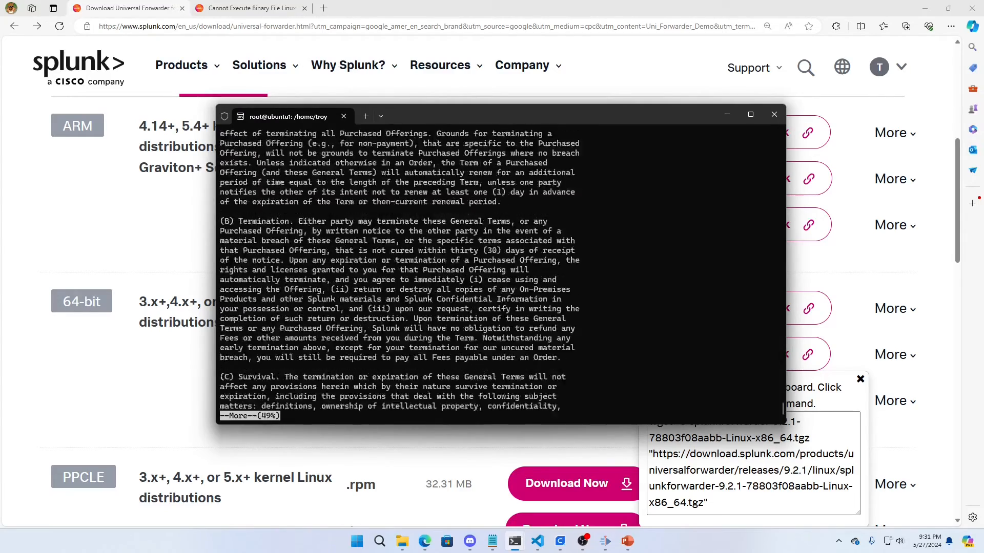
pyautogui.press('space')
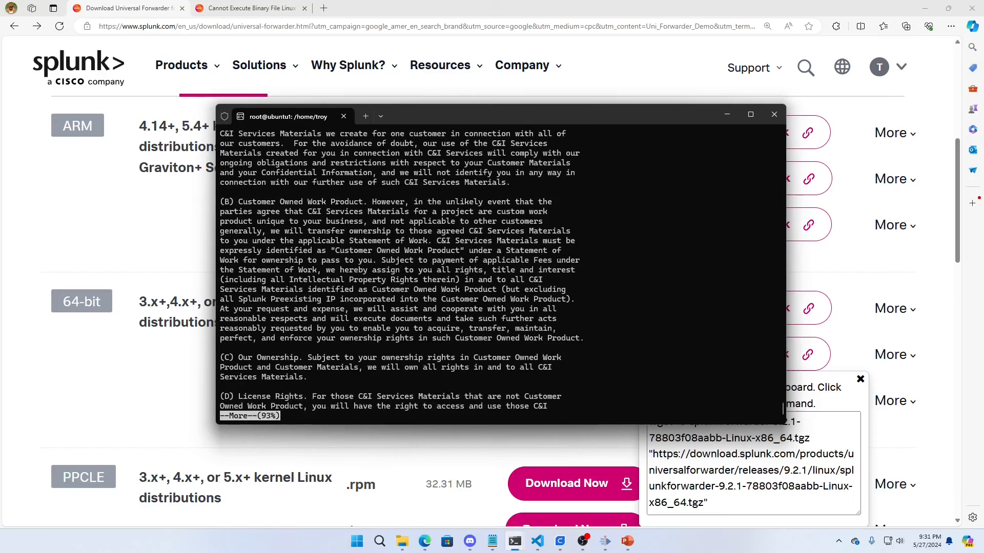
pyautogui.press('space')
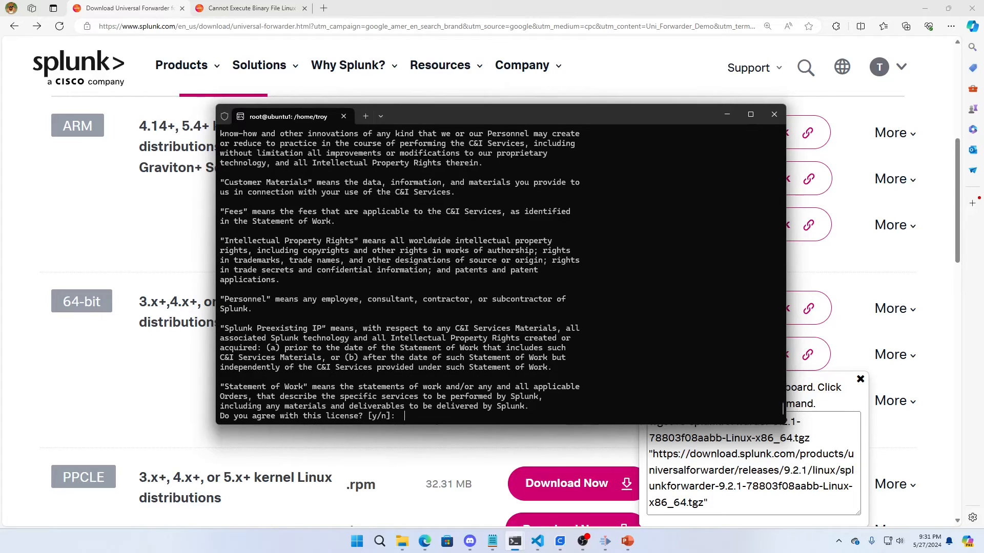
pyautogui.write('y')
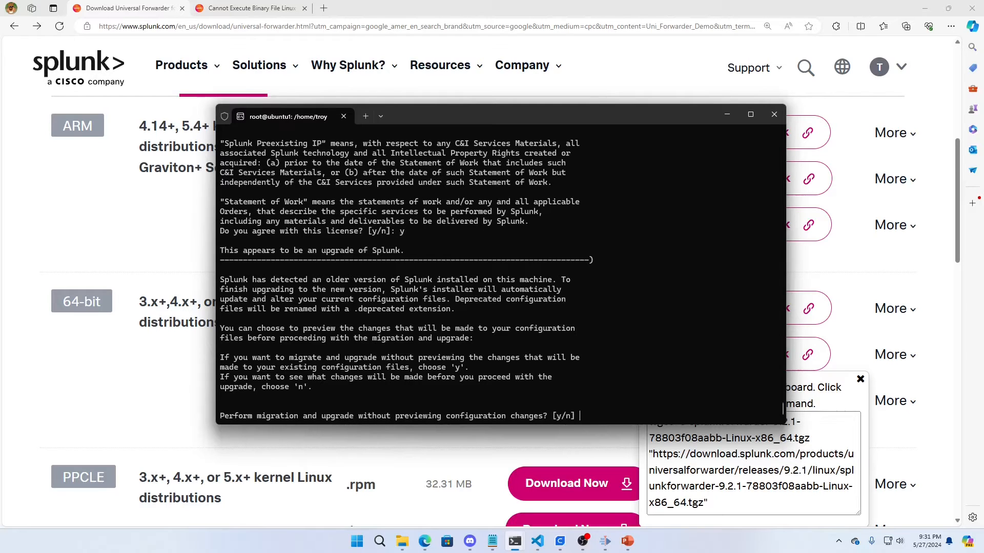
pyautogui.moveTo(621, 415)
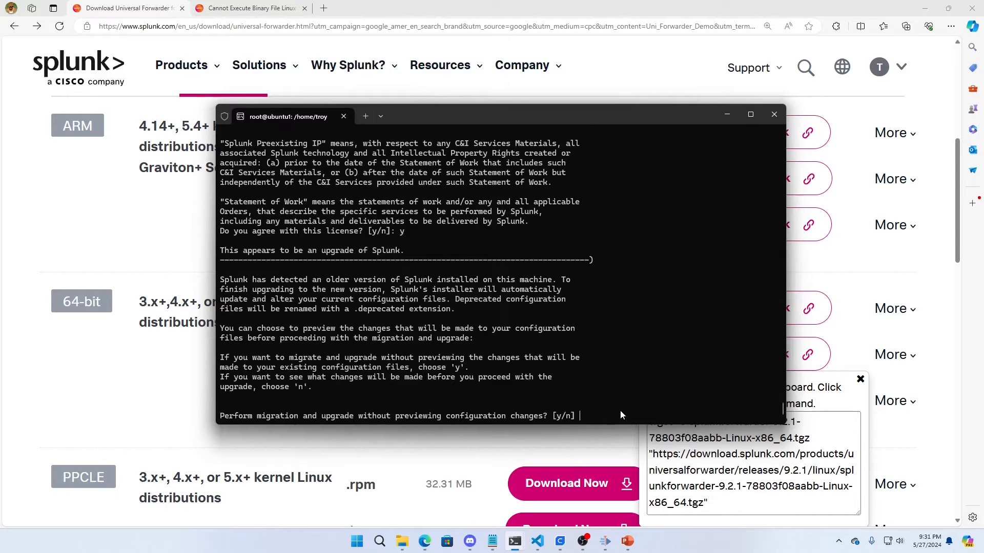
# Correct a mistaken n and answer y to migrate the configuration without preview, launching splunkd.
pyautogui.write('n')
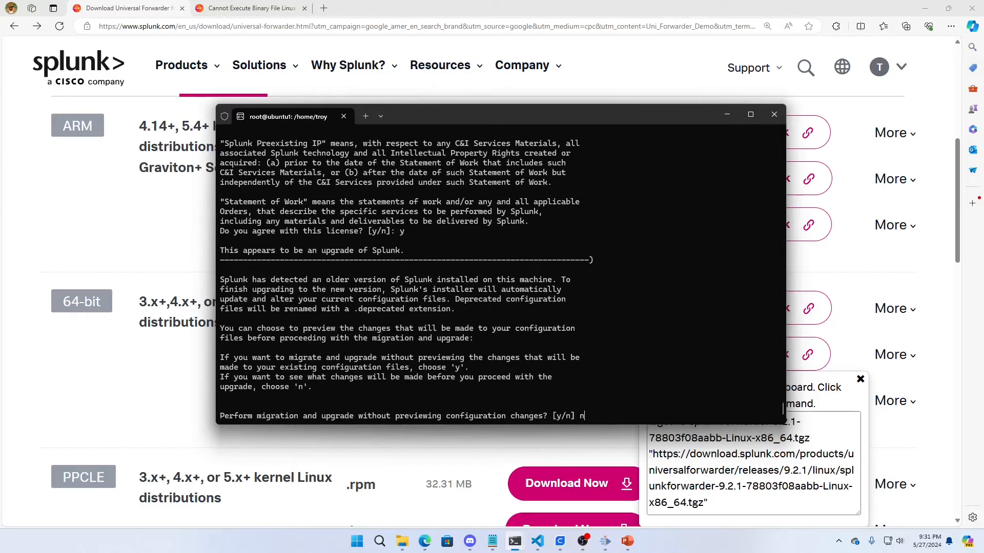
pyautogui.press('Backspace')
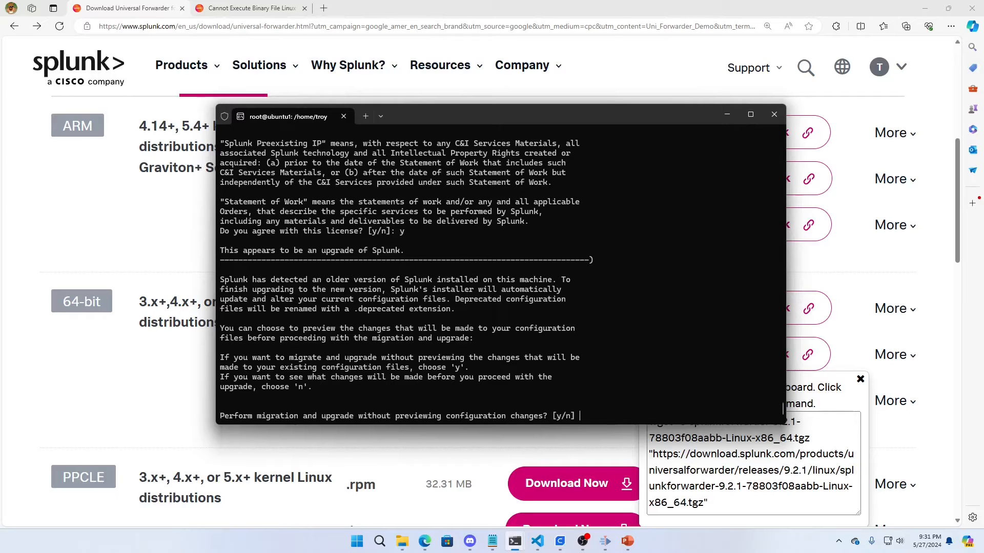
pyautogui.write('y')
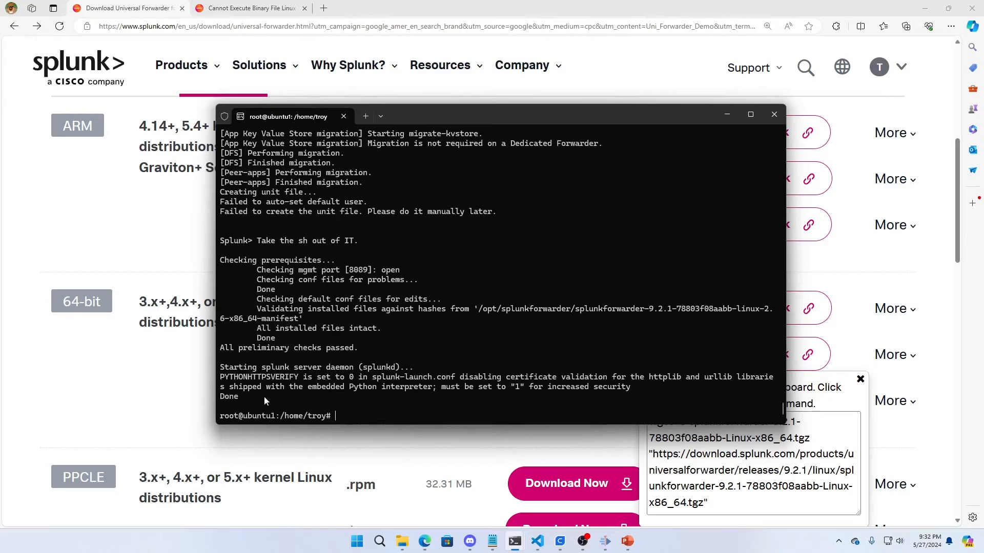
# Run /opt/splunkforwarder/bin/splunk --version to confirm it reports 9.2.1, build 78803f08aabb.
pyautogui.write('/')
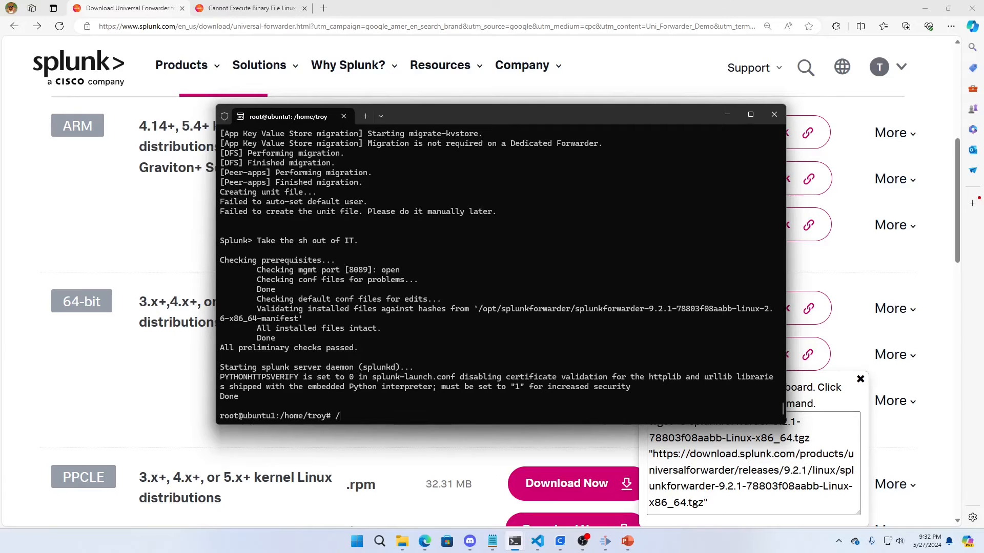
pyautogui.write('/opt/splunkforwarder/bin/splunk --version')
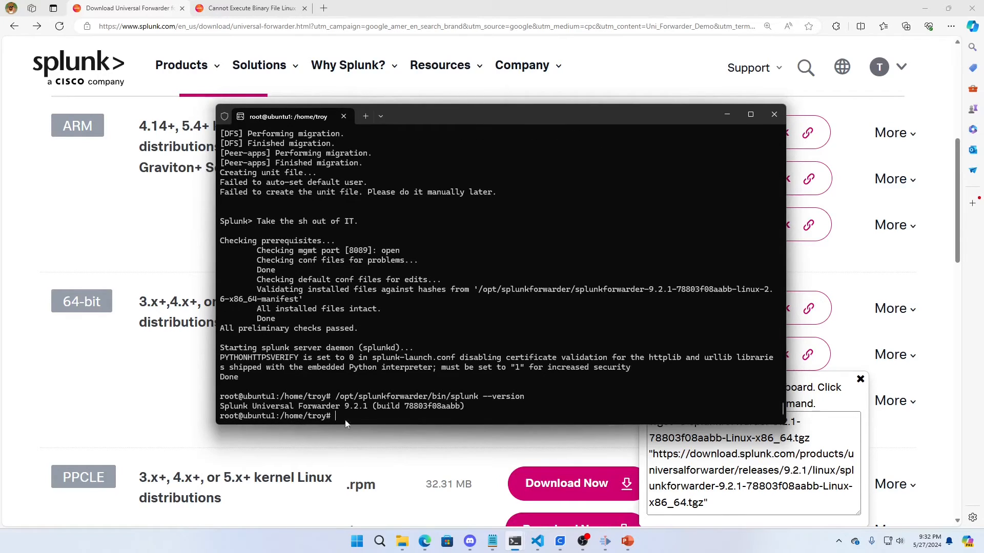
pyautogui.moveTo(358, 421)
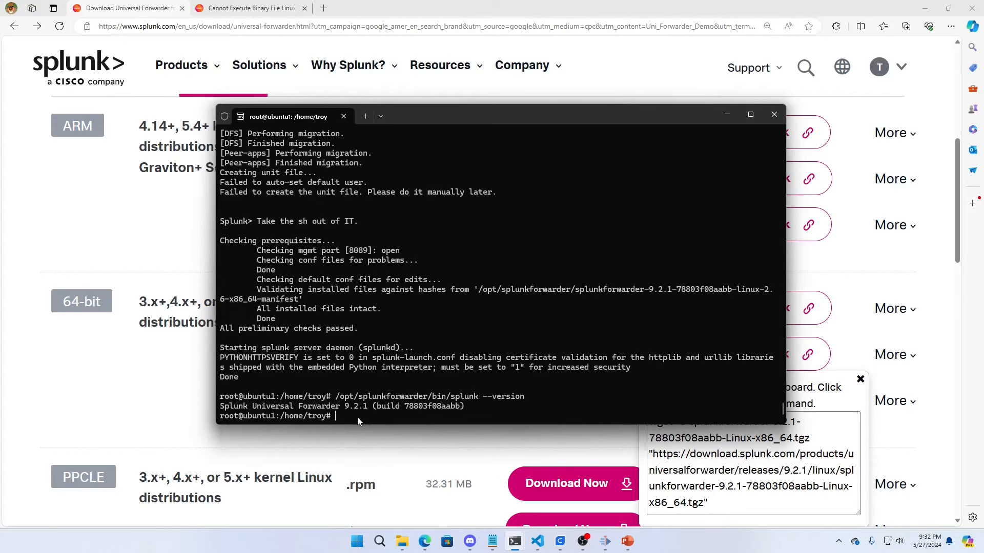
# Change to /opt/splunkforwarder/etc/apps and list the installed apps with ls.
pyautogui.write('cd /')
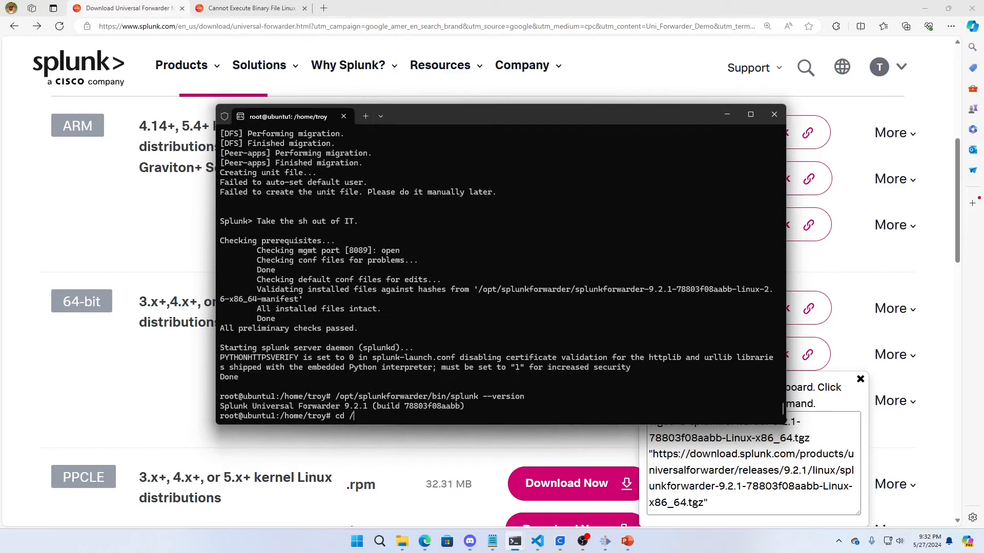
pyautogui.write('opt/splunkforwarder/etc/apps/')
pyautogui.write('ls')
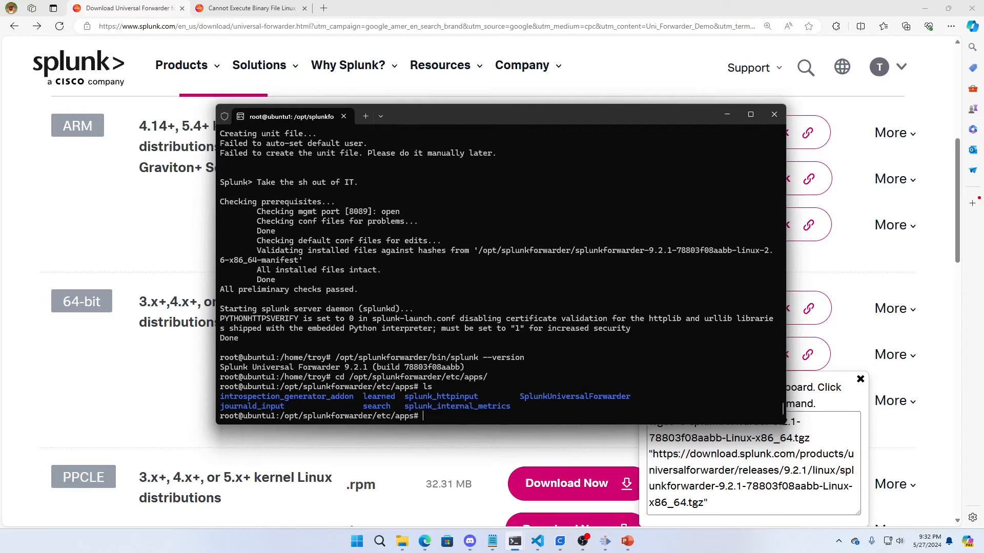
pyautogui.moveTo(357, 421)
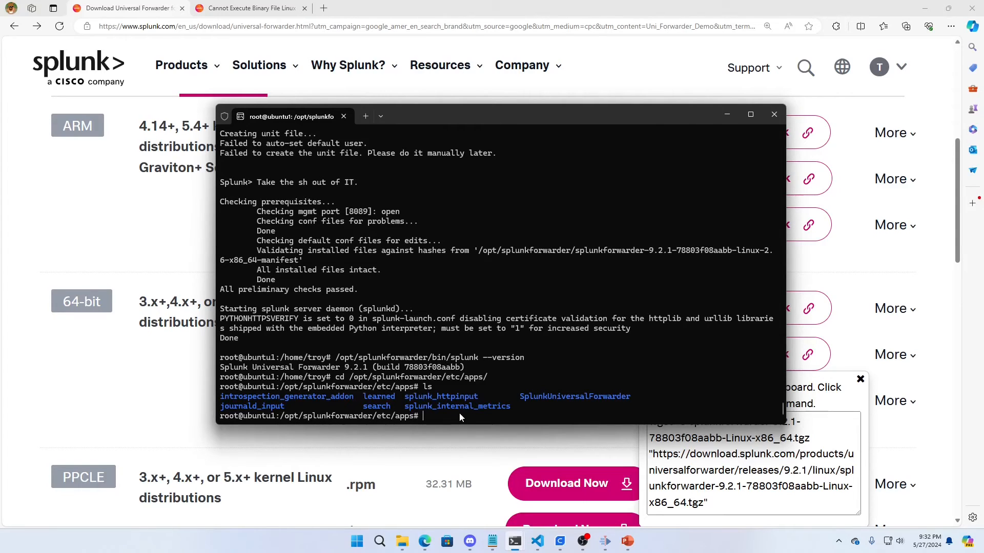
pyautogui.moveTo(447, 420)
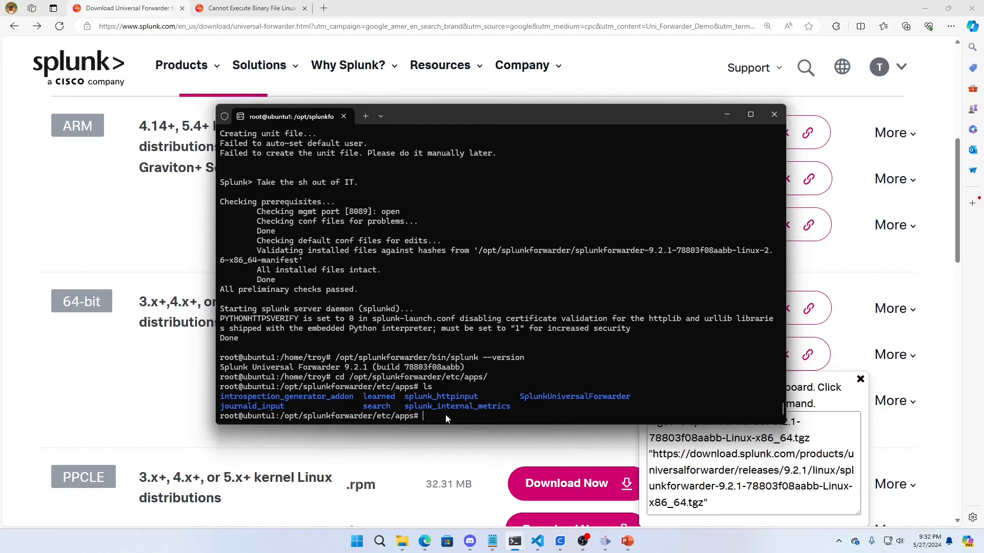